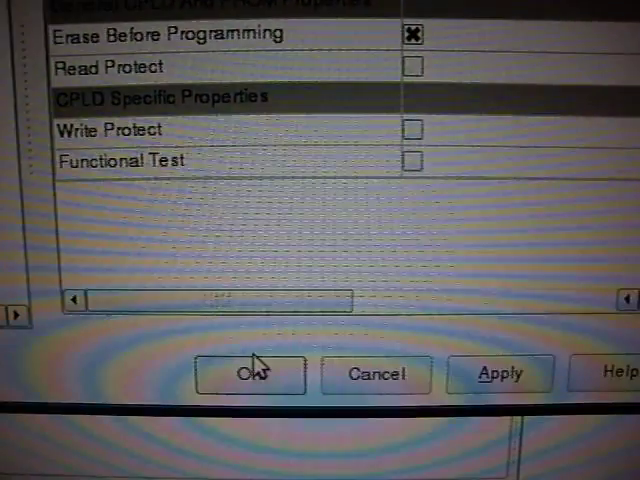
Accept the programming properties and run a Blank Check on the xc9536 device.
click(248, 372)
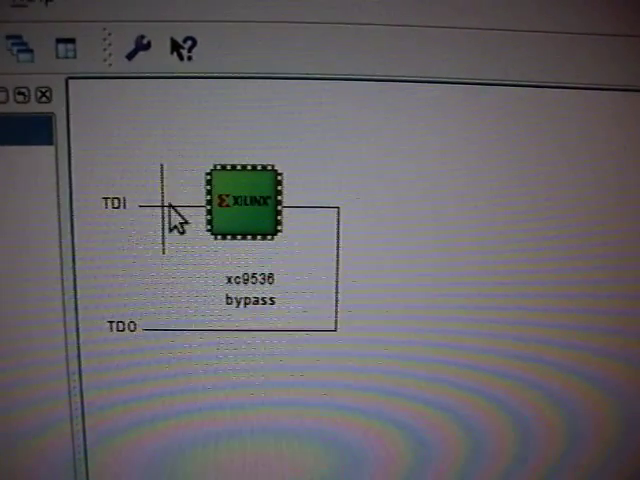
mouse_move(340, 360)
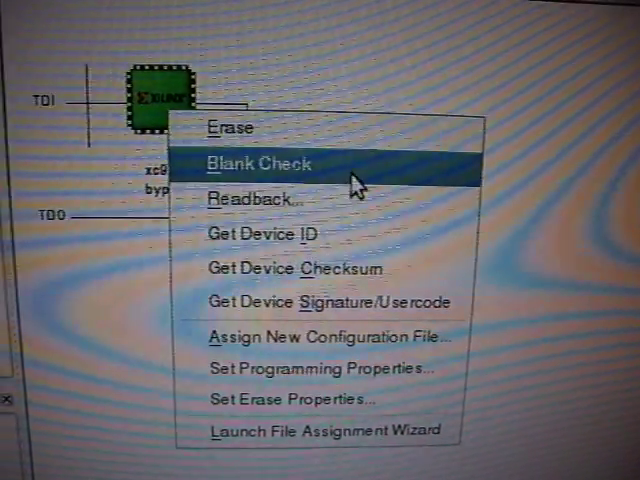
click(262, 164)
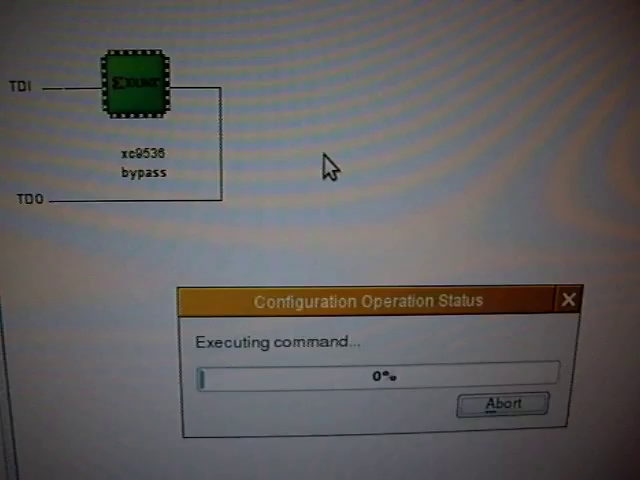